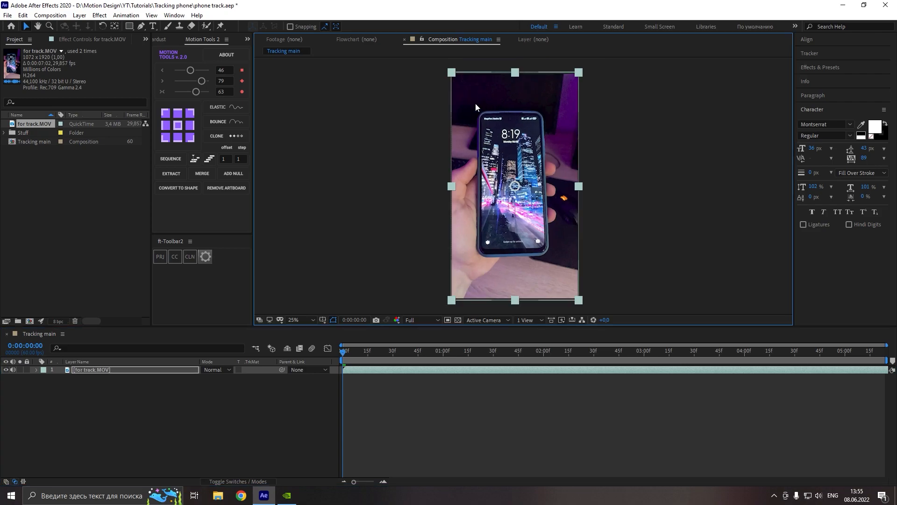
Create a black solid layer named 'mask' above the footage and start outlining the phone with the Pen tool.
left_click(318, 388)
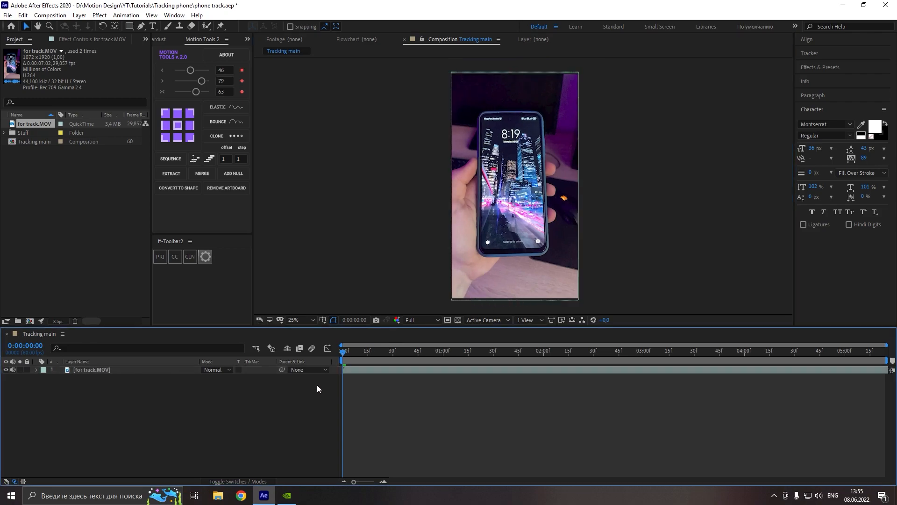
right_click(318, 389)
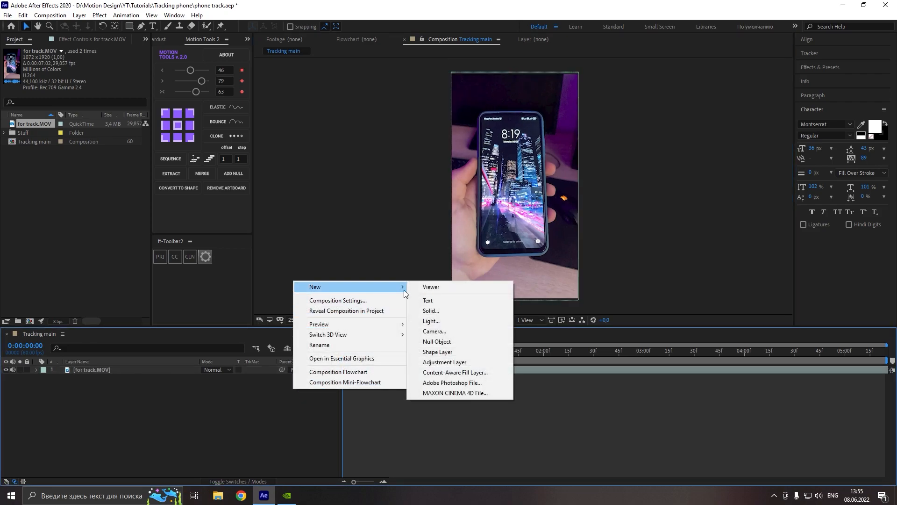
left_click(431, 310)
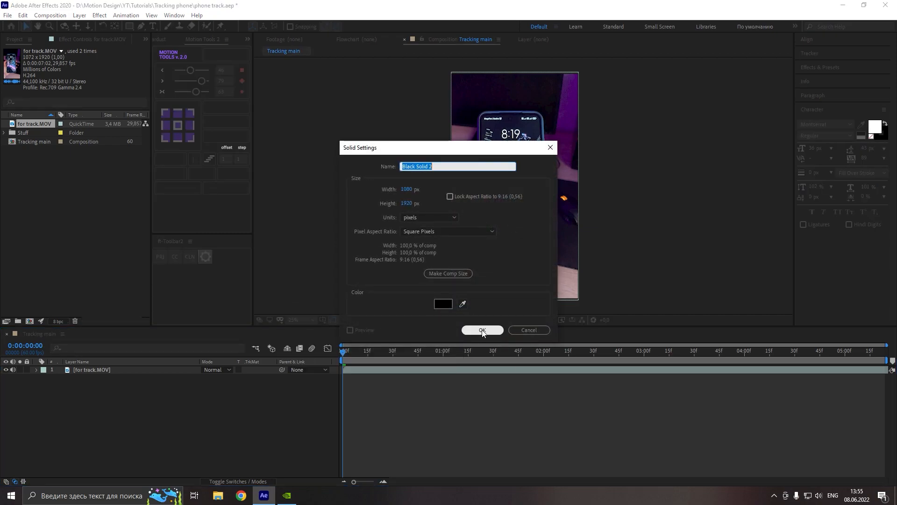
type("m")
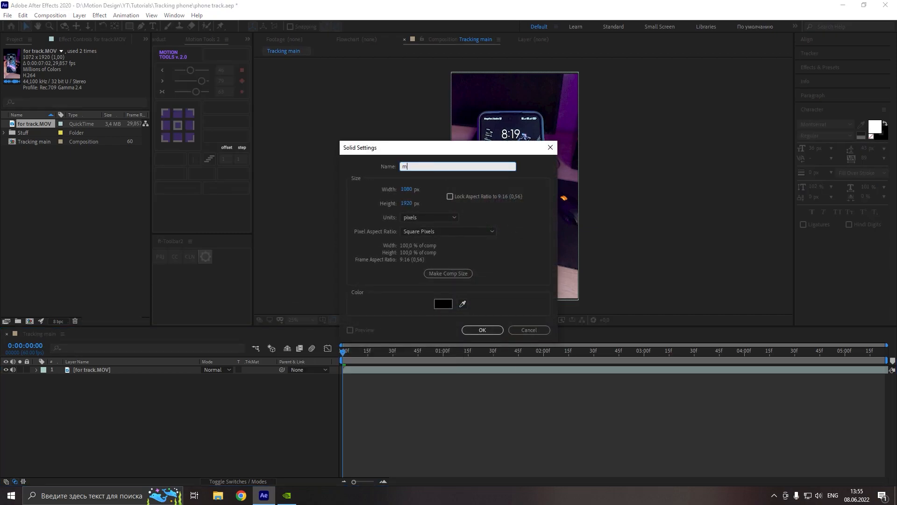
left_click(481, 330)
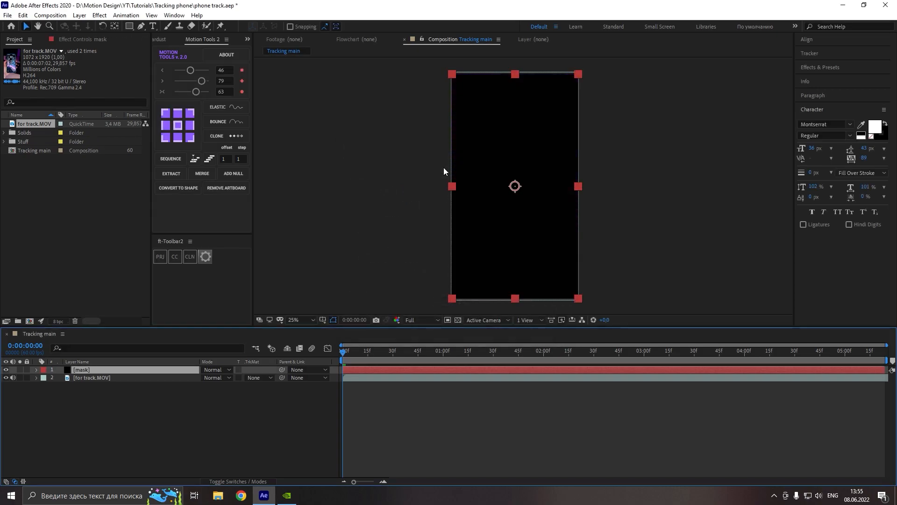
left_click(6, 369)
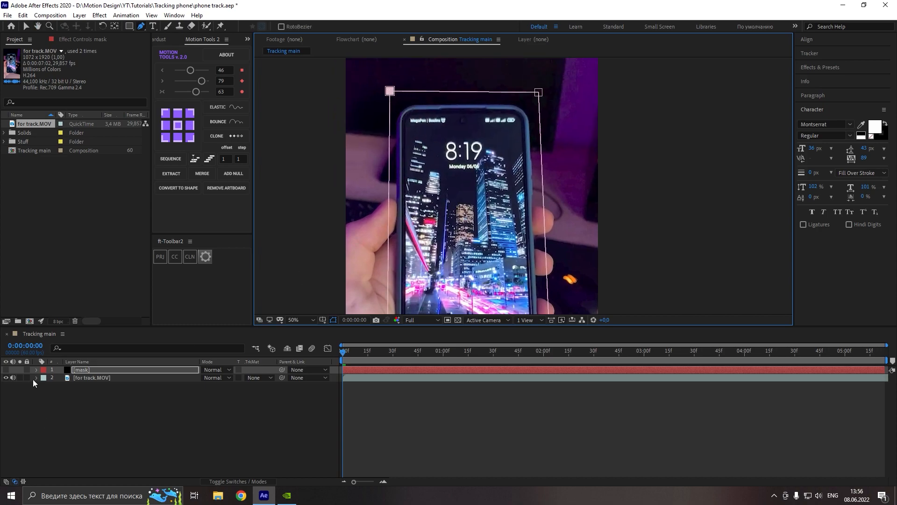
Keyframe Mask Path and reshape the mask corners each second so it follows the moving phone.
left_click(36, 369)
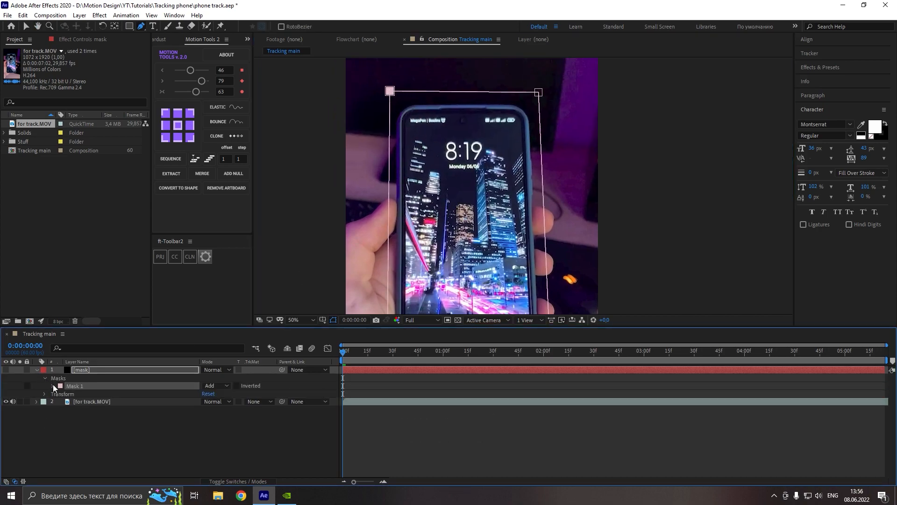
left_click(54, 386)
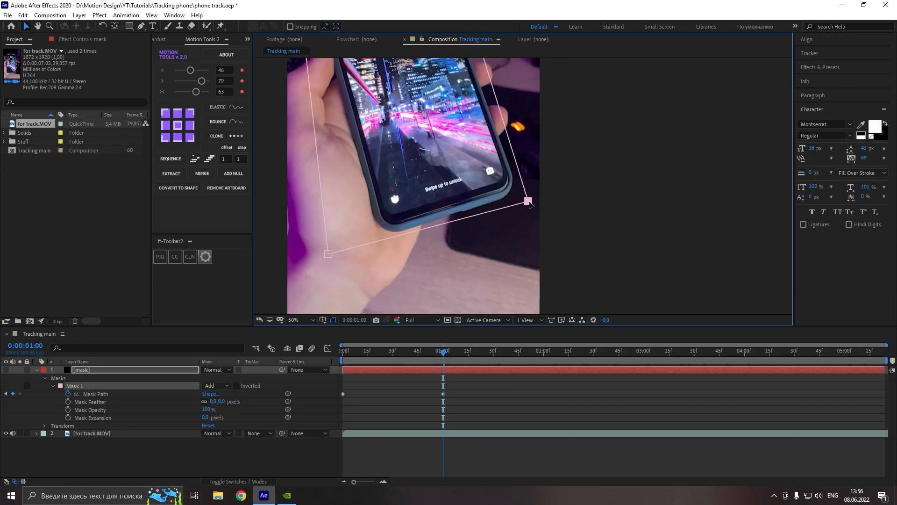
left_click_drag(328, 253, 376, 254)
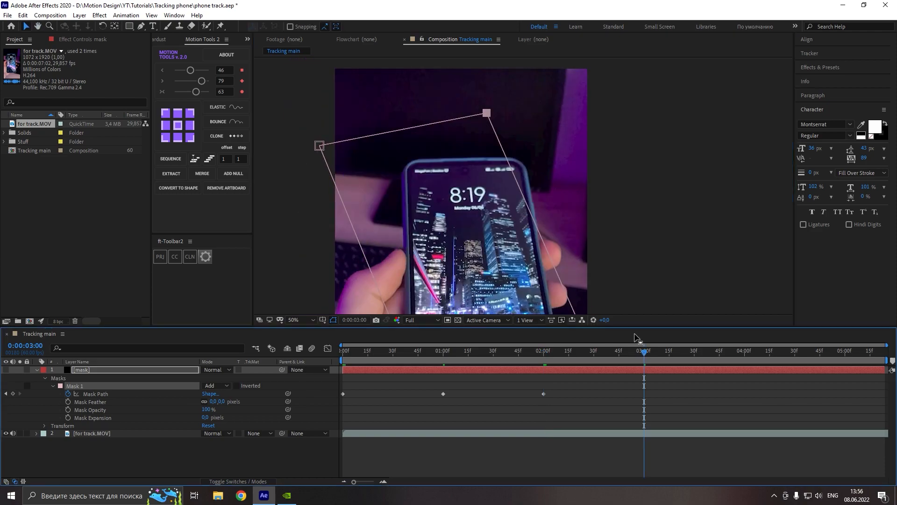
left_click(293, 319)
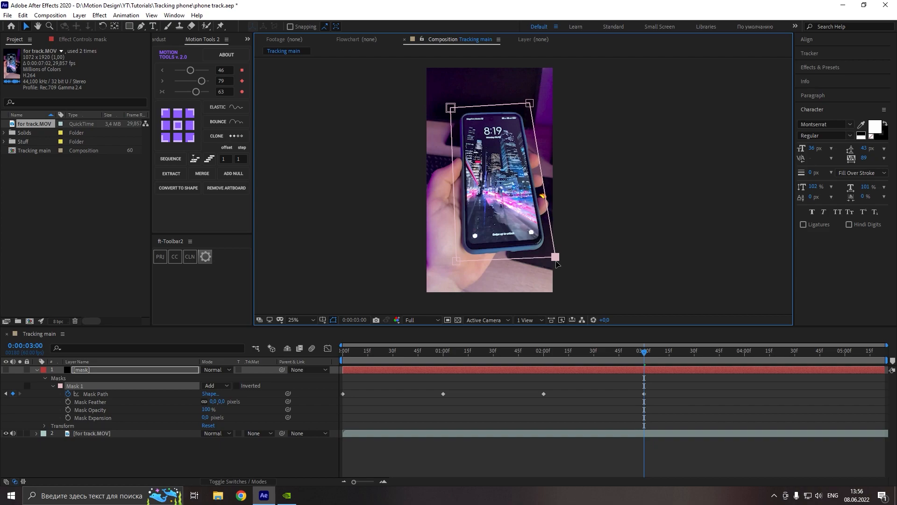
left_click(844, 351)
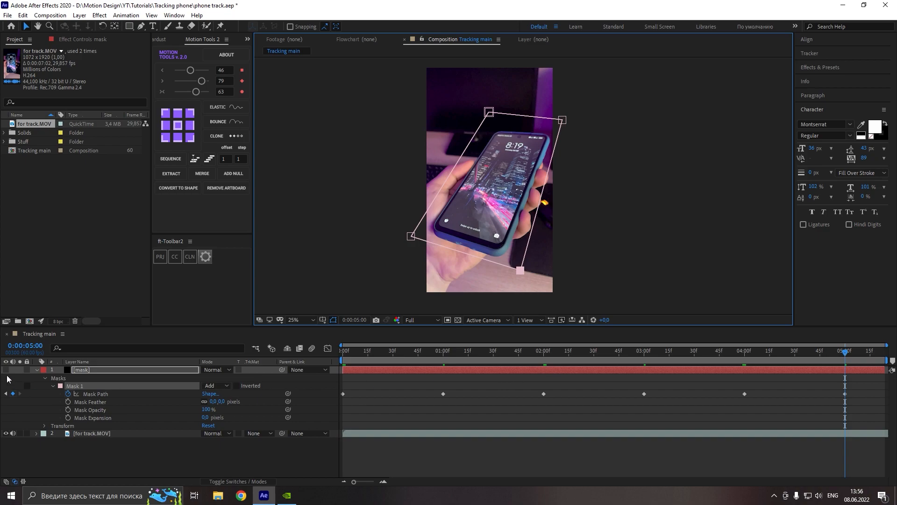
Show the solid, set Mask 1 to Subtract, and refine mask corners at in-between frames.
left_click(213, 385)
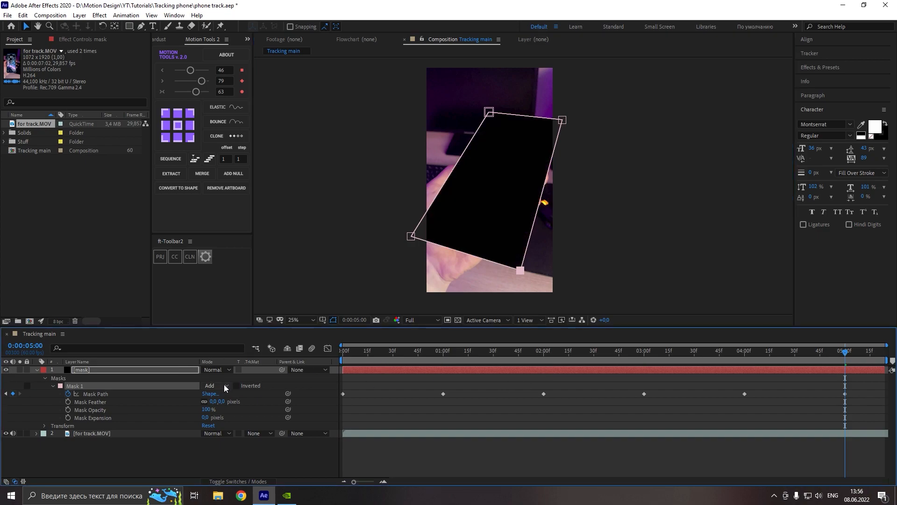
left_click(216, 385)
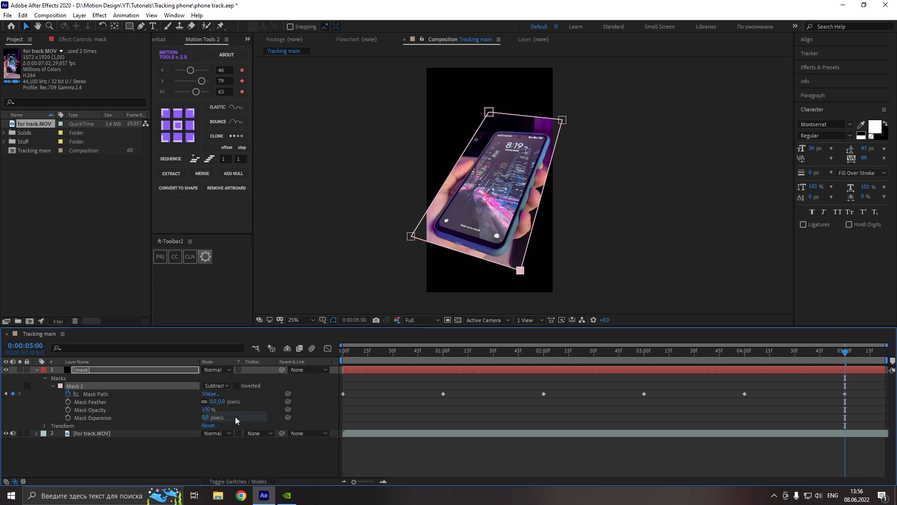
left_click(372, 355)
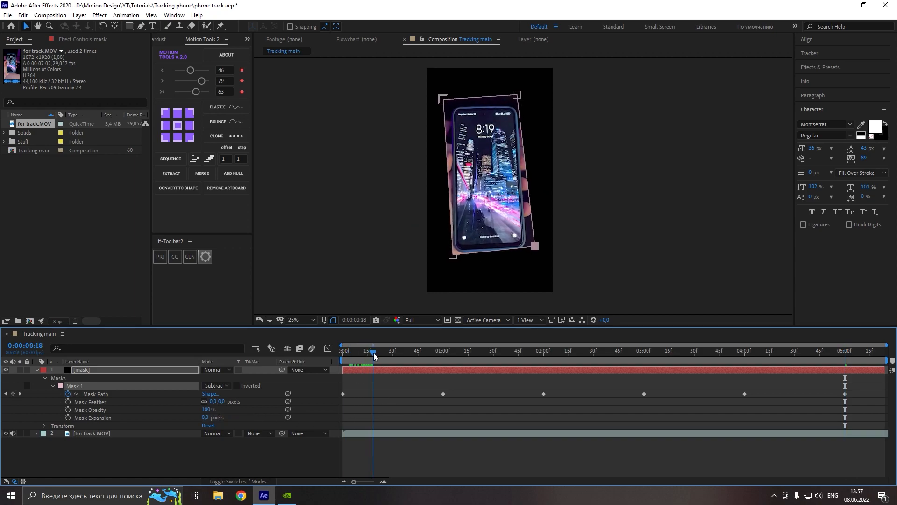
left_click_drag(373, 350, 387, 350)
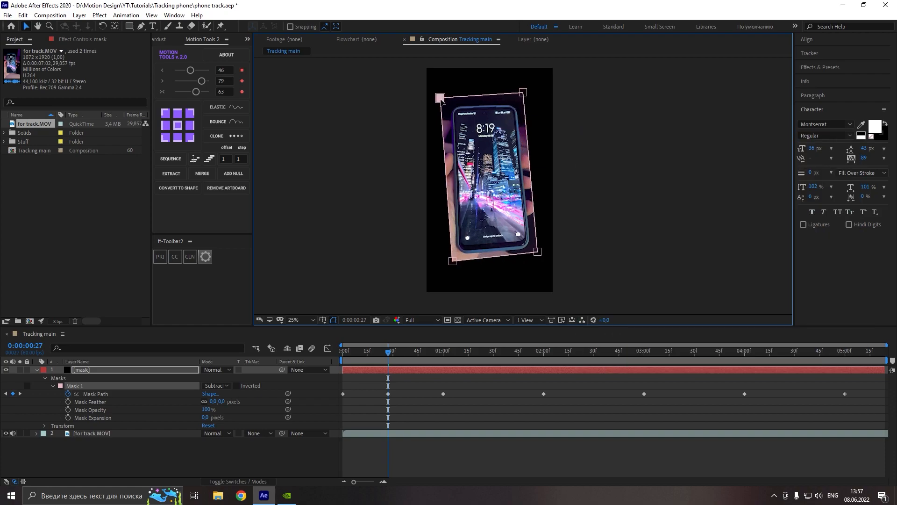
left_click(466, 353)
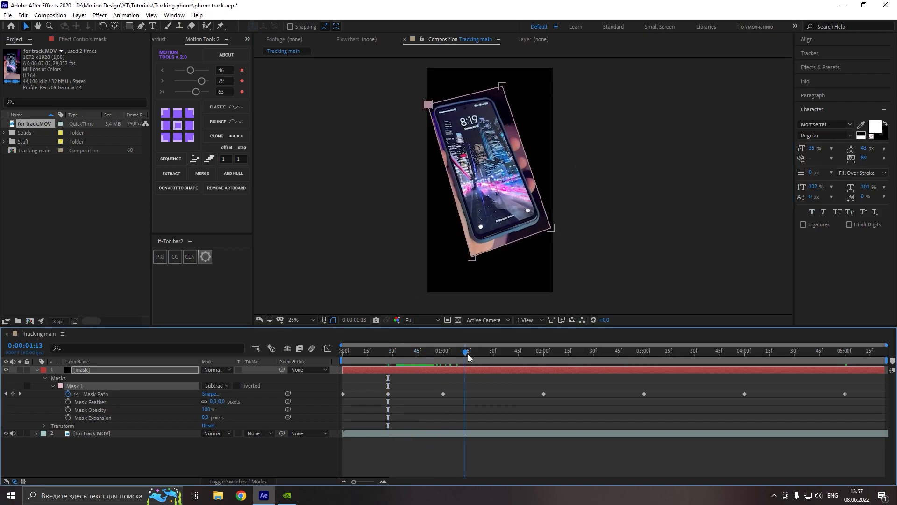
left_click(677, 351)
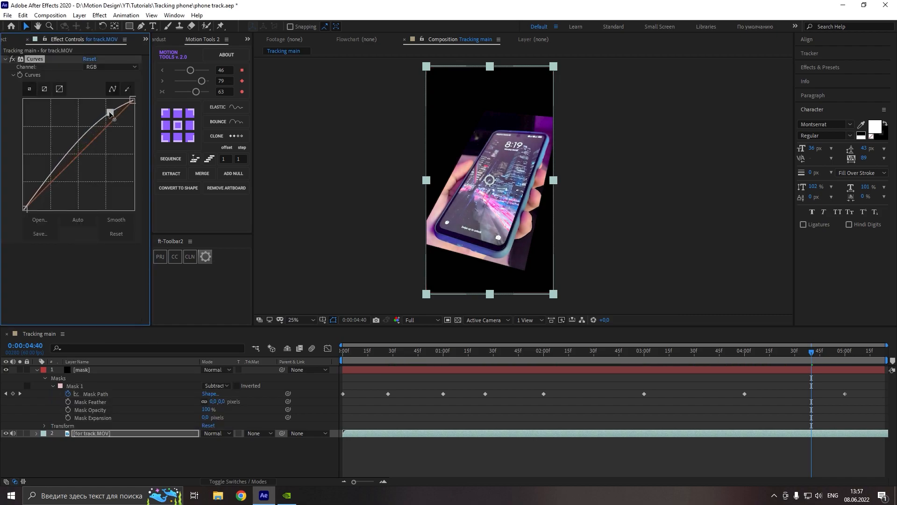
Raise the Curves adjustment to brighten the phone footage.
left_click_drag(110, 112, 57, 184)
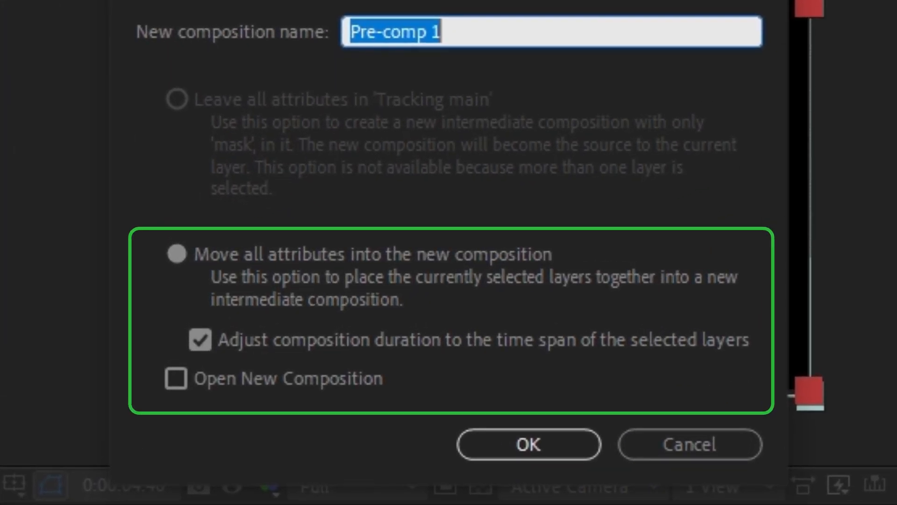
Precompose the mask and footage layers into a composition named 'Tracking'.
type("TRa")
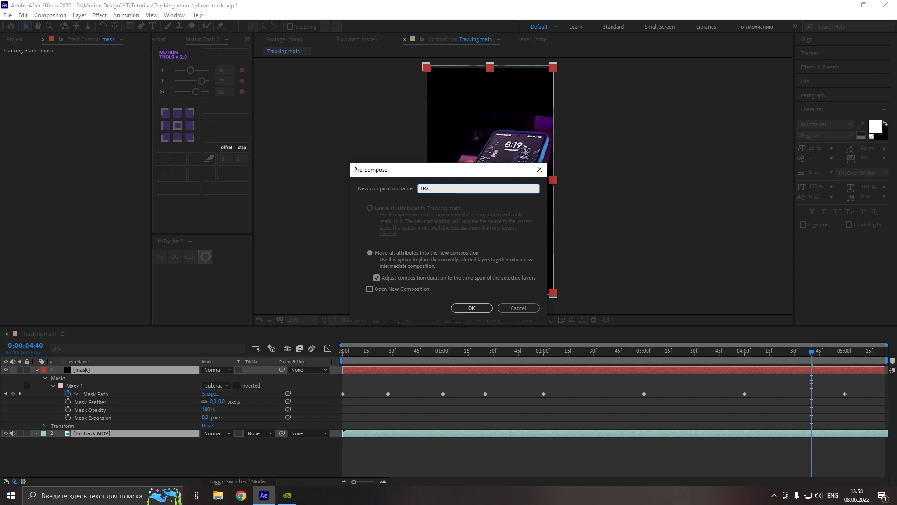
left_click(471, 308)
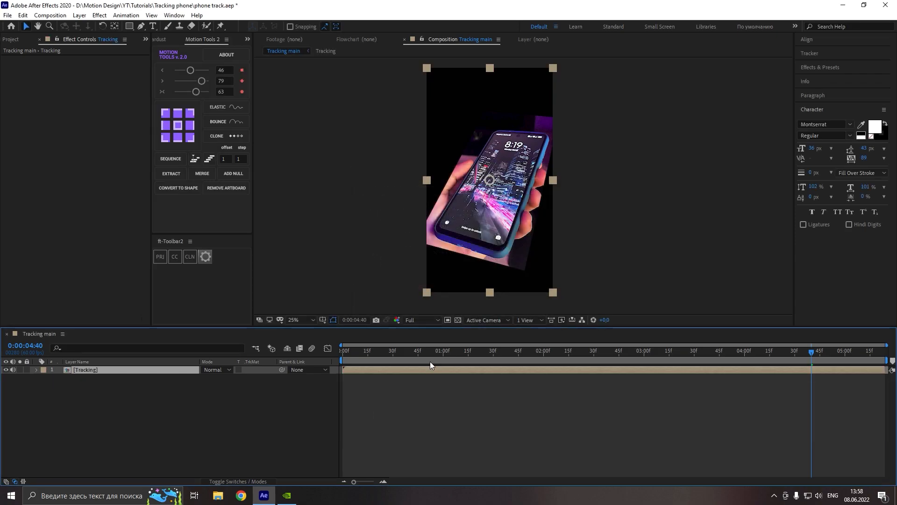
Run Track Camera on the Tracking layer with Detailed Analysis enabled under Advanced.
left_click(809, 53)
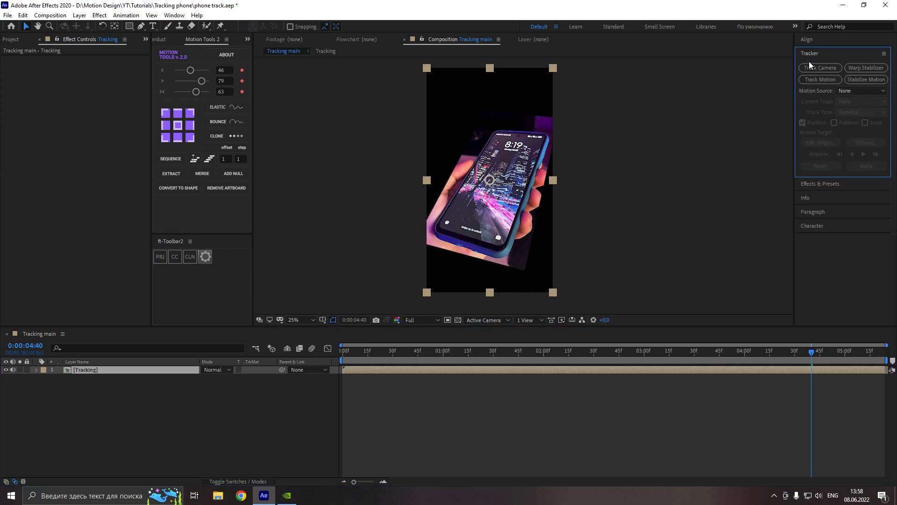
left_click(819, 67)
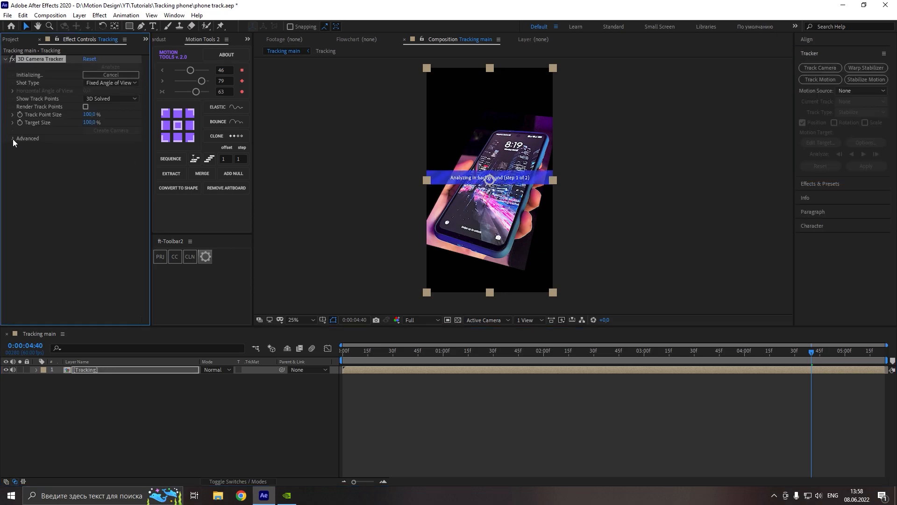
left_click(12, 138)
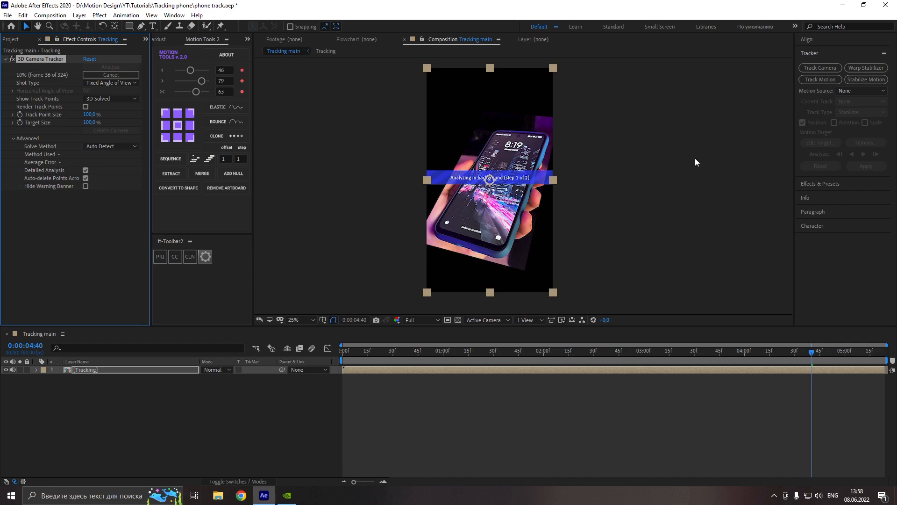
mouse_move(282, 118)
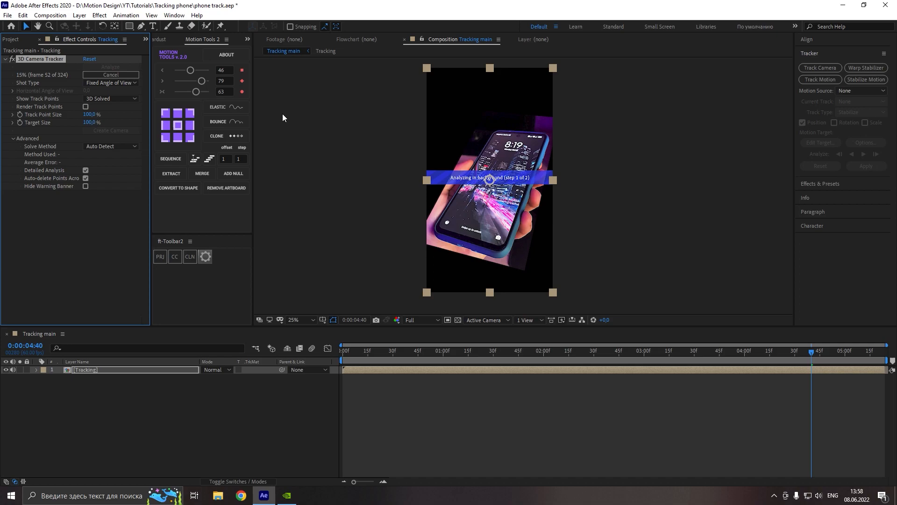
mouse_move(428, 191)
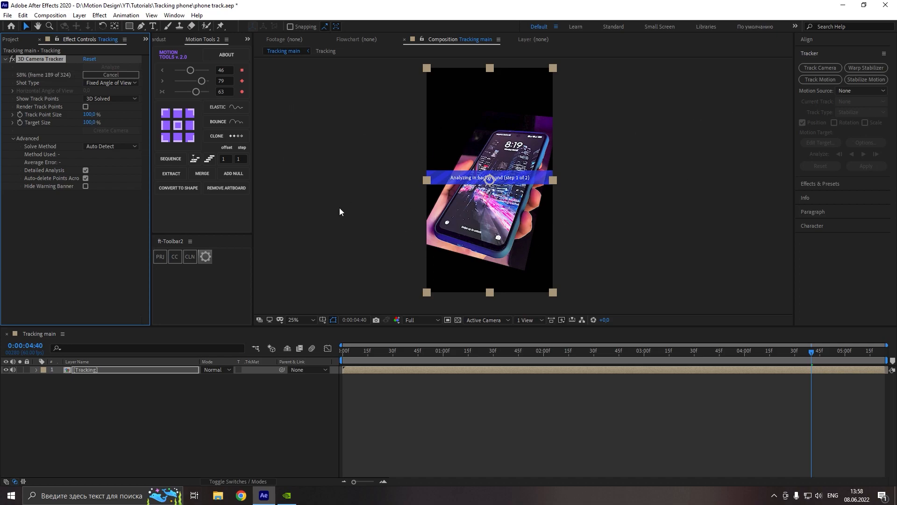
mouse_move(354, 225)
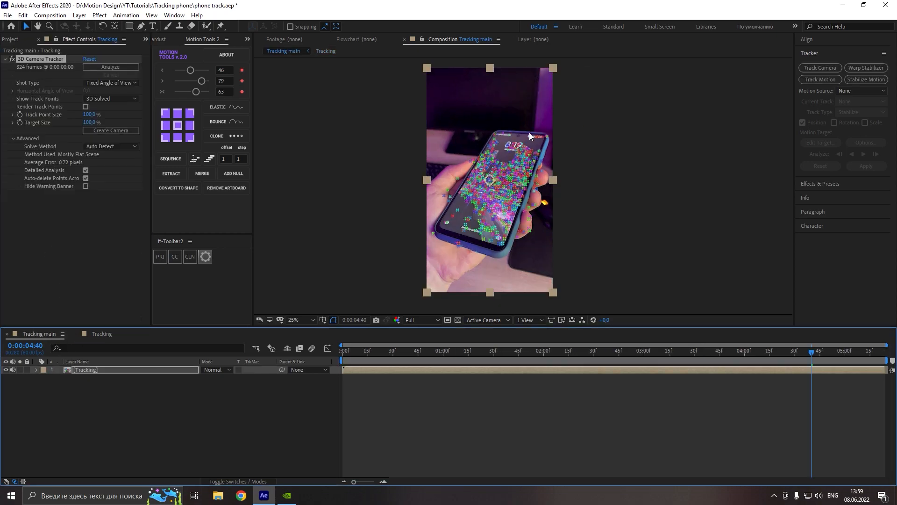
Create a solid and camera from track points selected on the phone screen.
left_click(293, 319)
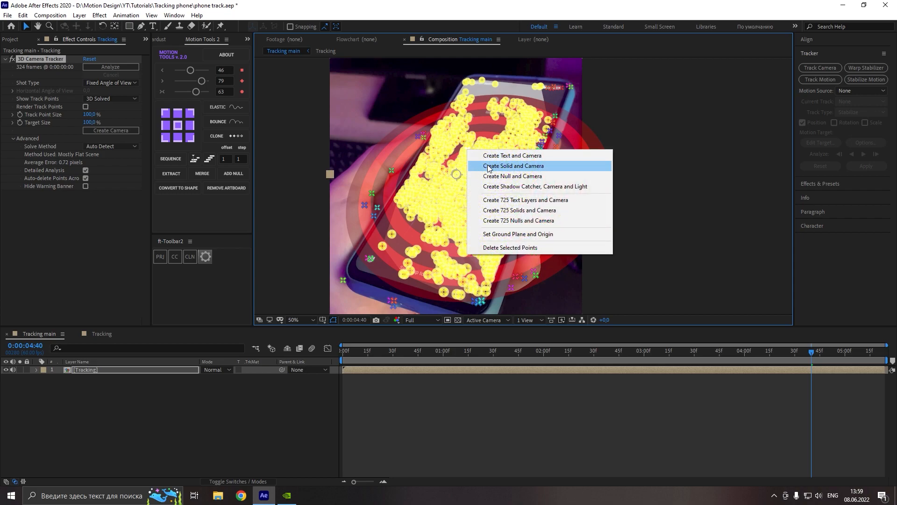
left_click(513, 167)
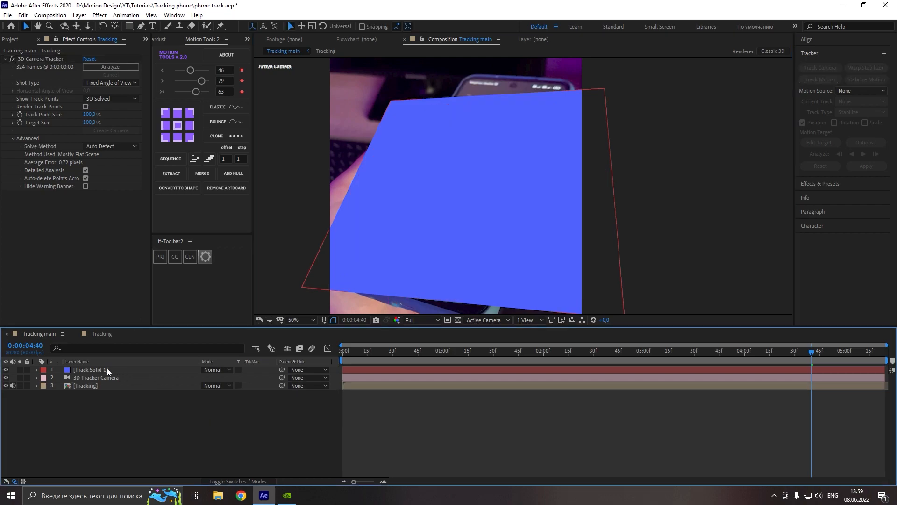
Apply a Grid effect to Track Solid 1 and scrub the shot to verify it follows the phone screen.
left_click(90, 369)
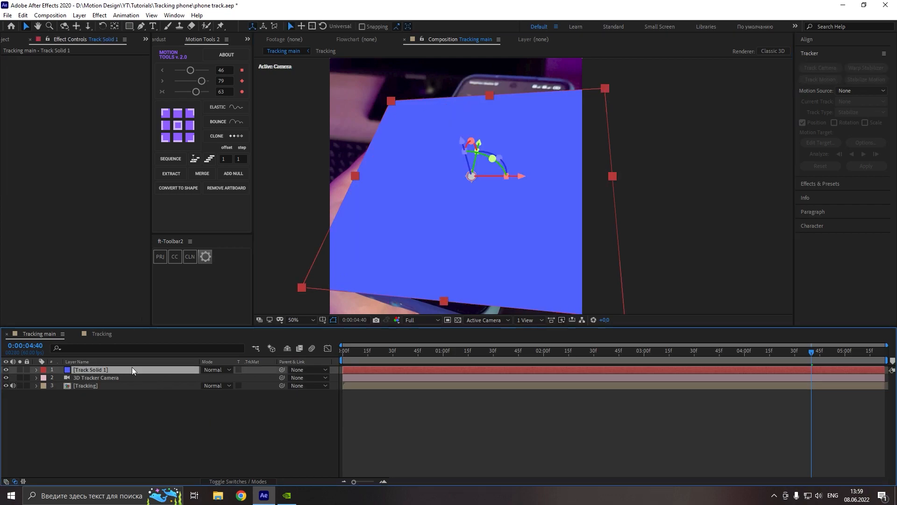
type("gr")
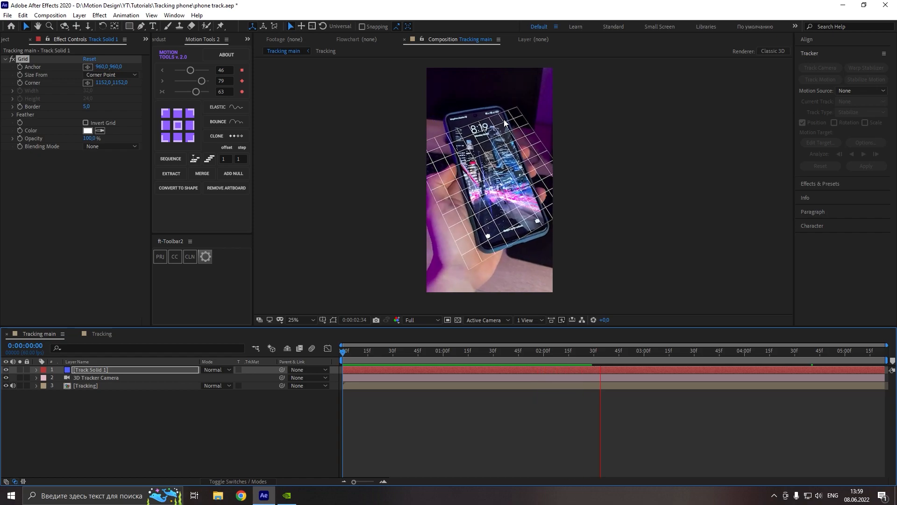
left_click(695, 350)
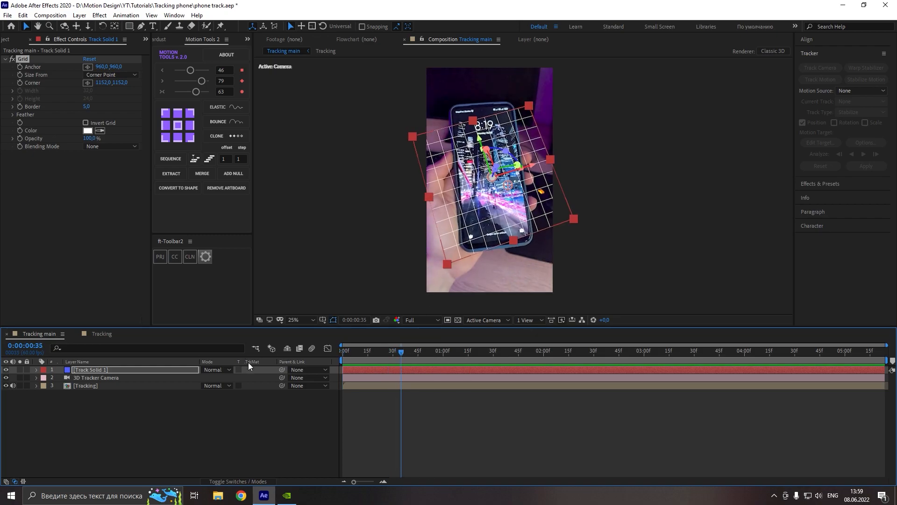
left_click(35, 370)
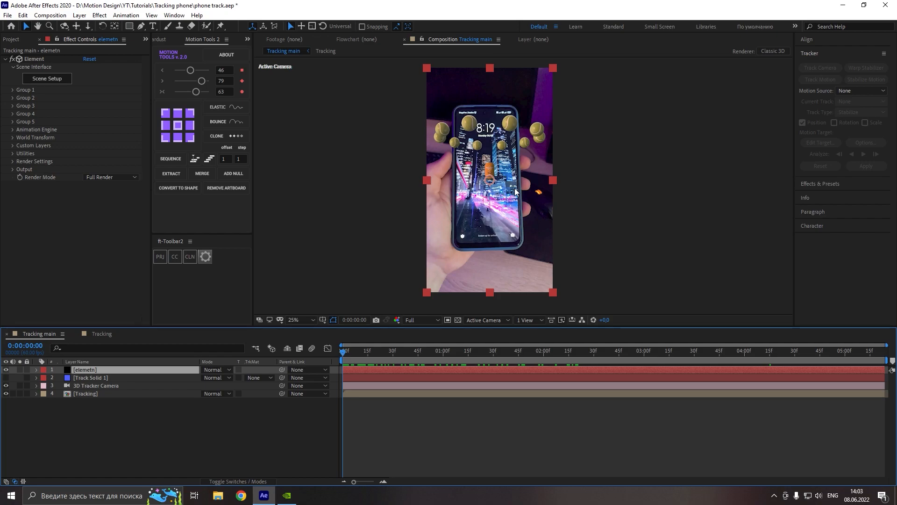
mouse_move(476, 179)
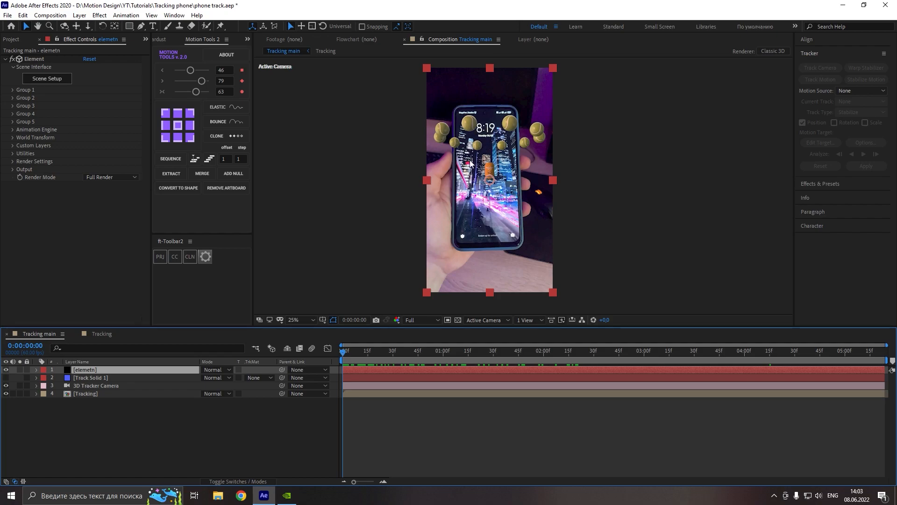
mouse_move(272, 302)
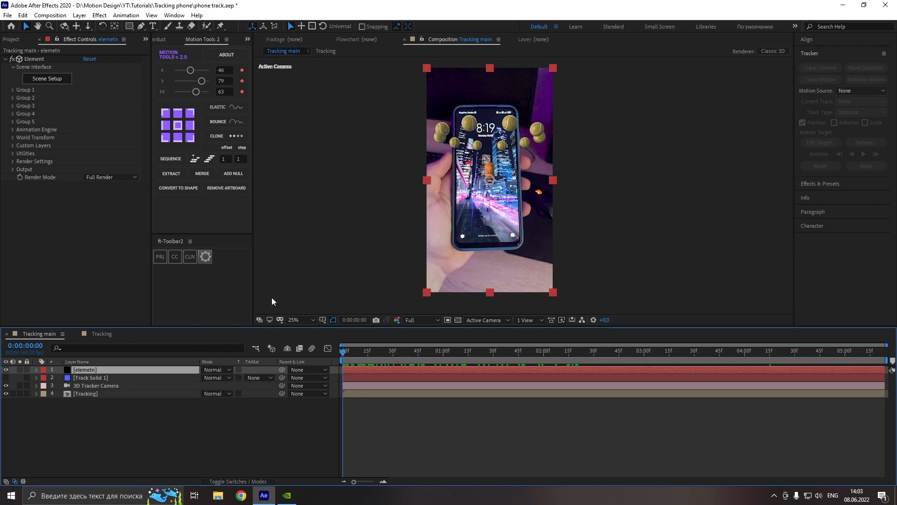
mouse_move(43, 119)
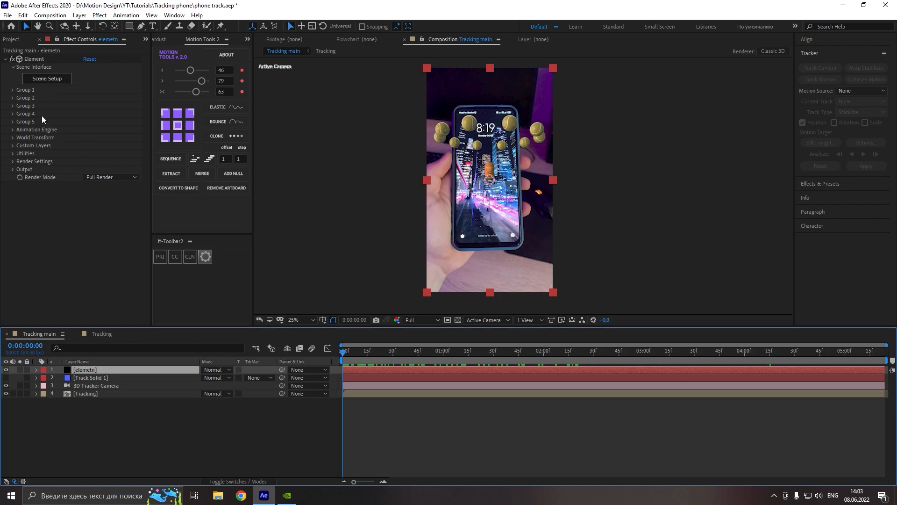
Expand the Element effect's Group 1 settings in Effect Controls.
left_click(12, 90)
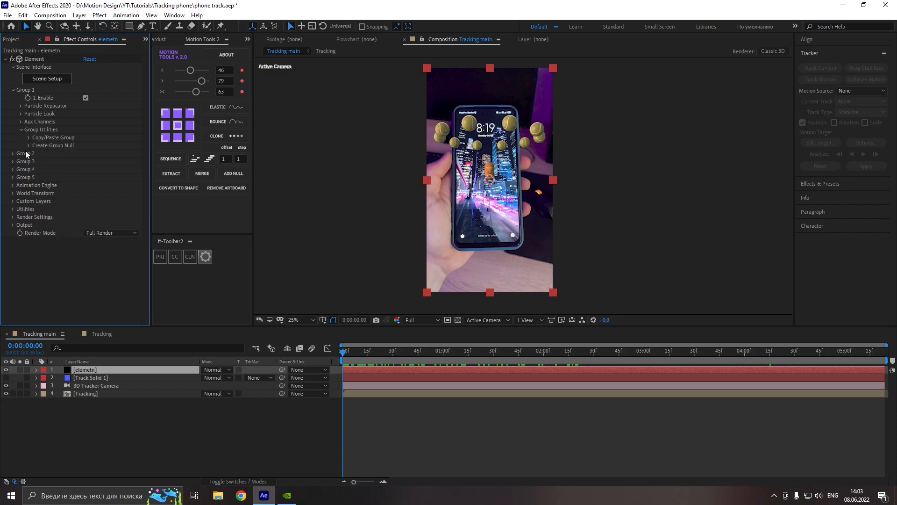
Create a Group 1 null, parent it to Track Solid 1 and set Orientation to 90° so the can stands on the phone.
left_click(53, 145)
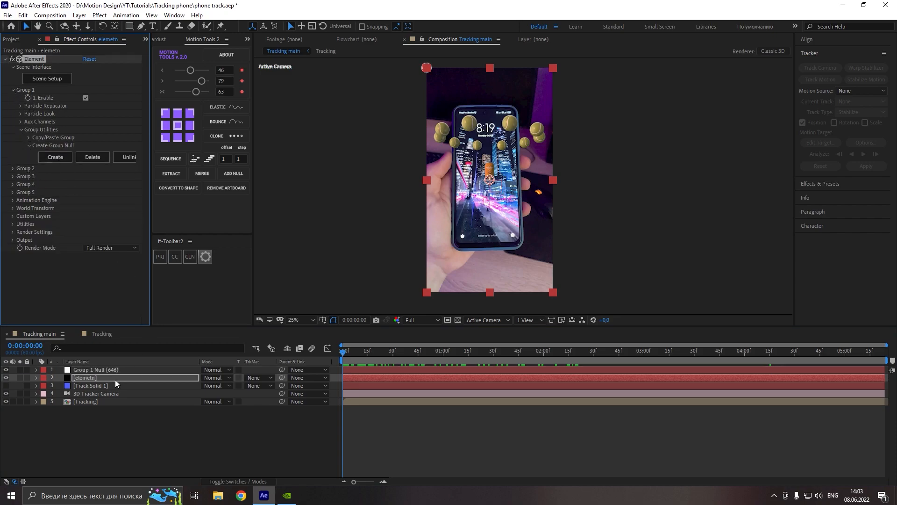
left_click(94, 369)
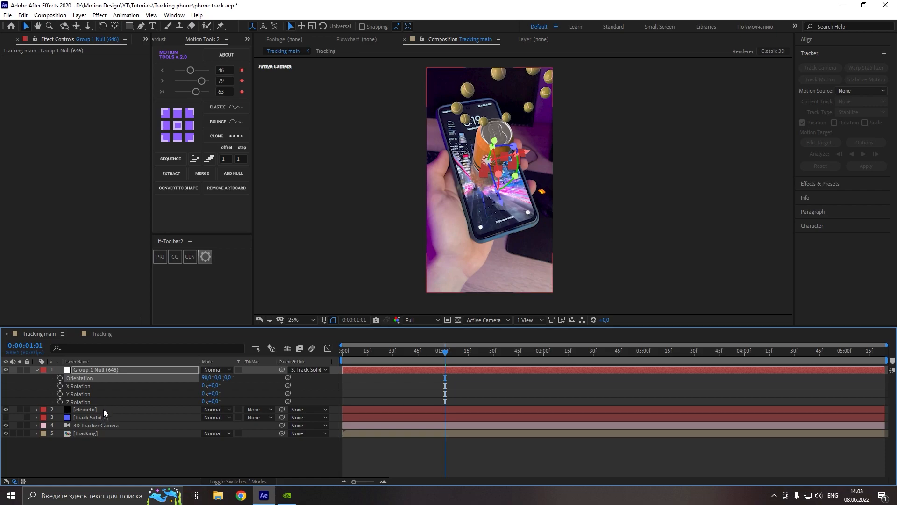
left_click(83, 410)
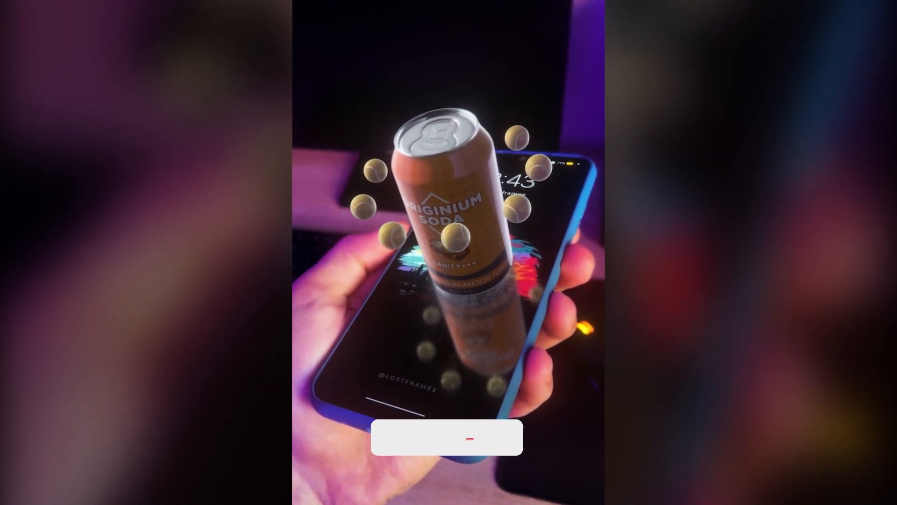
Play back the final composite showing the orange soda can with orbiting tennis balls on the phone.
left_click(382, 437)
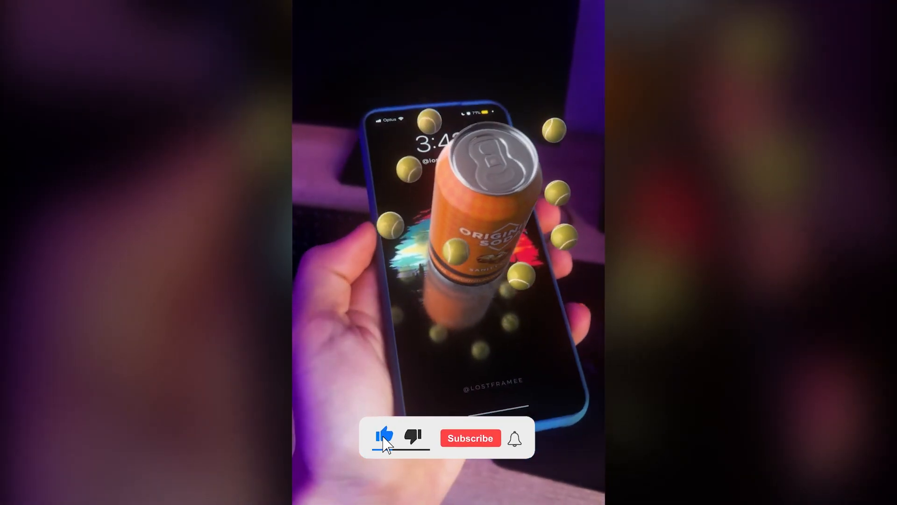
left_click(470, 437)
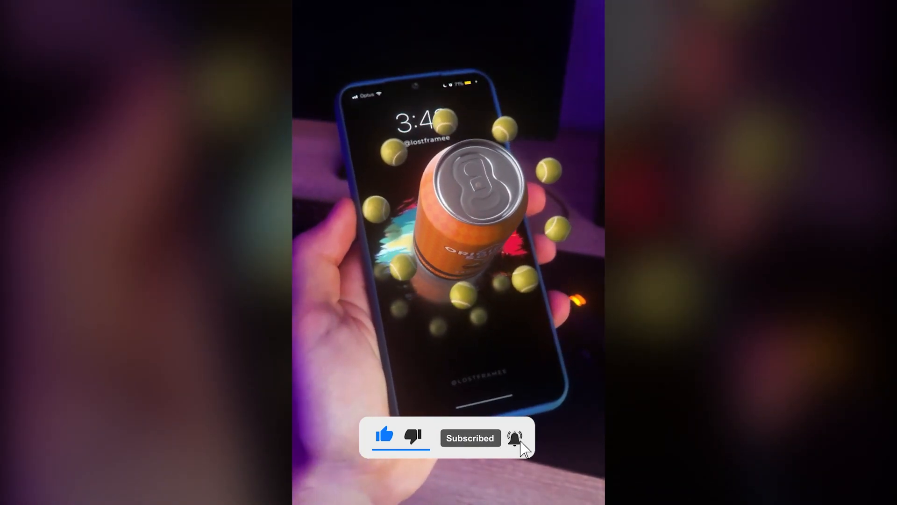